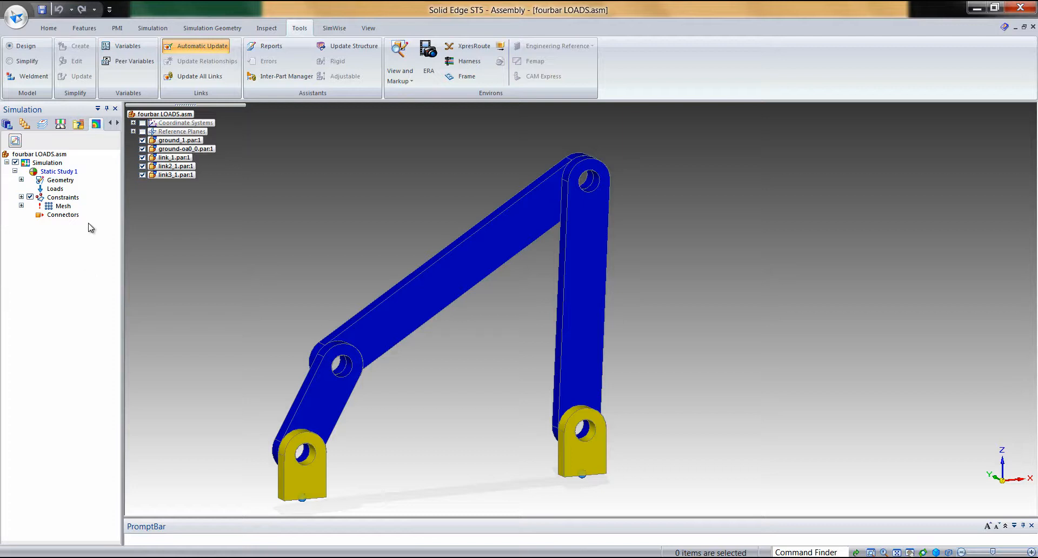
mouse_move(78, 182)
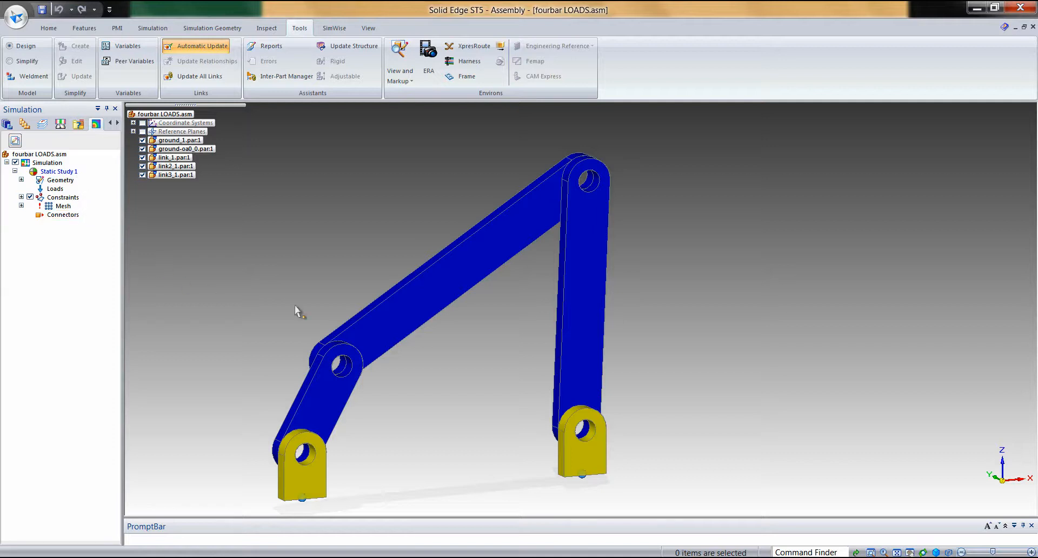
Step: Expand Static Study 1's Geometry node to reveal link2_1.par:1 as its design body
left_click(172, 166)
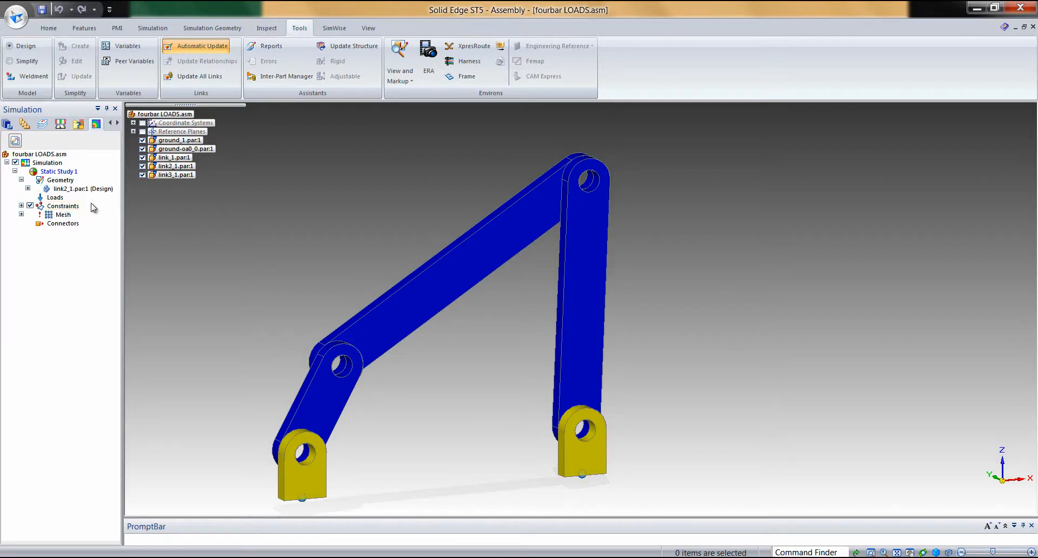
mouse_move(503, 47)
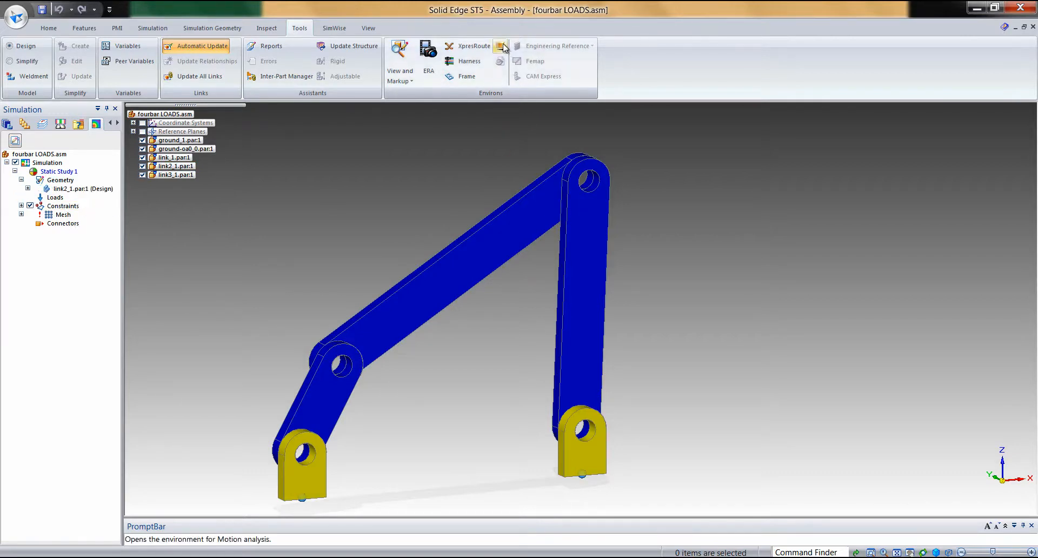
Step: Switch the fourbar LOADS assembly into the Motion environment from the Tools tab
left_click(502, 50)
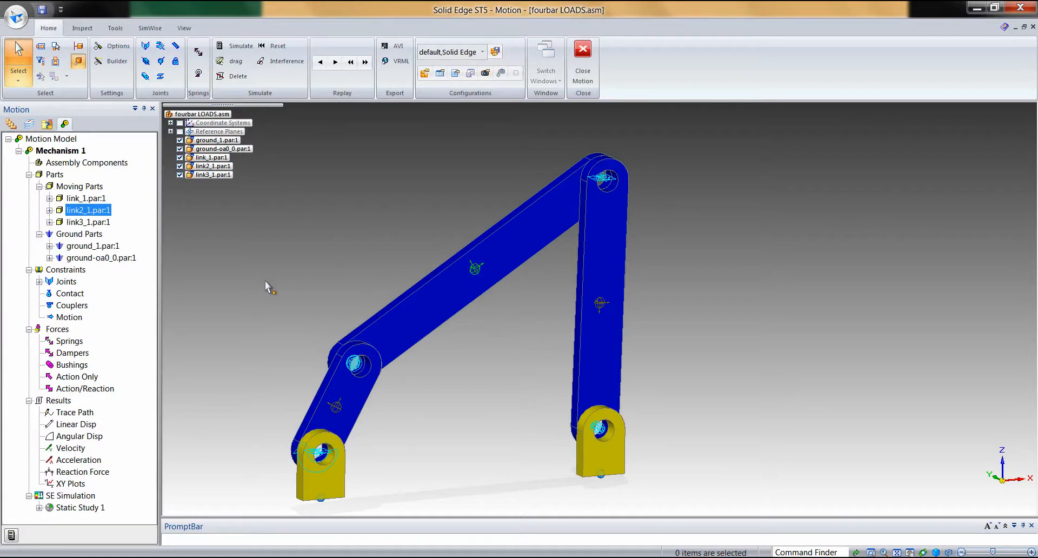
mouse_move(192, 357)
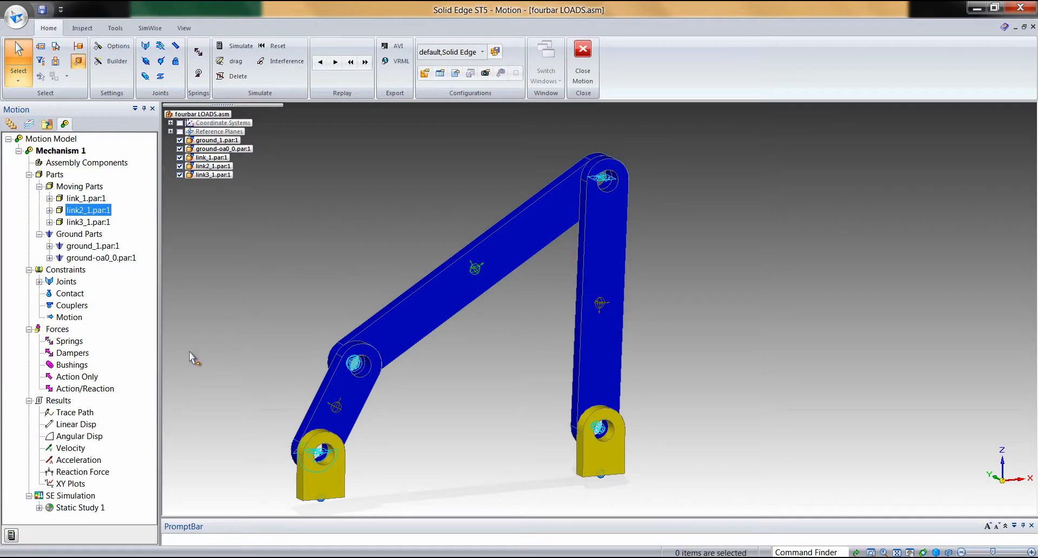
mouse_move(209, 369)
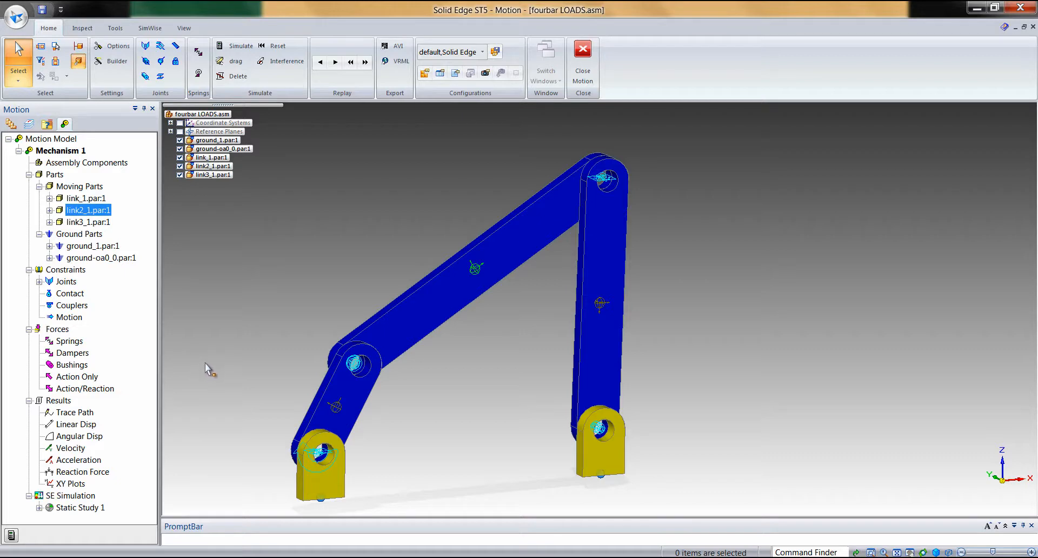
mouse_move(212, 365)
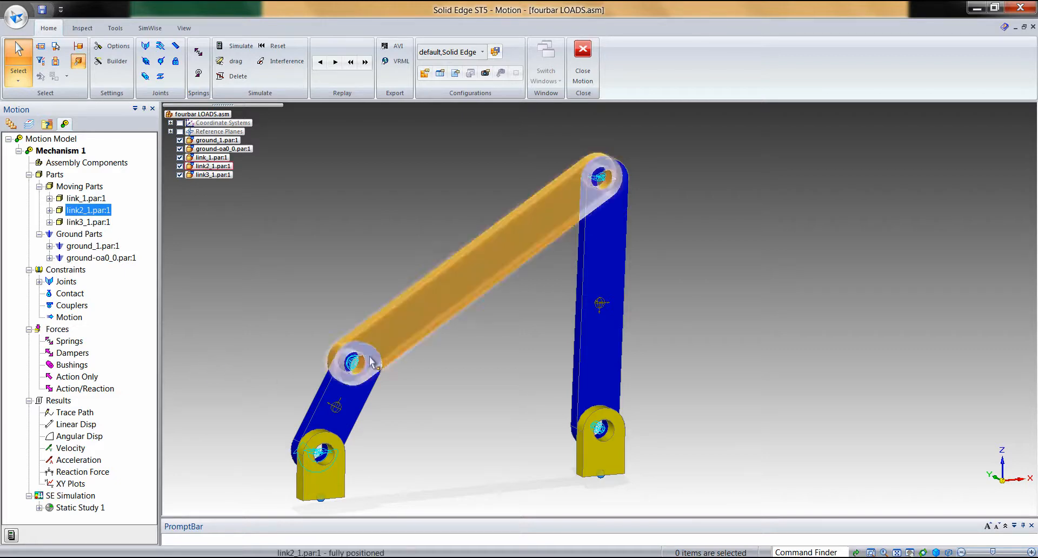
mouse_move(412, 337)
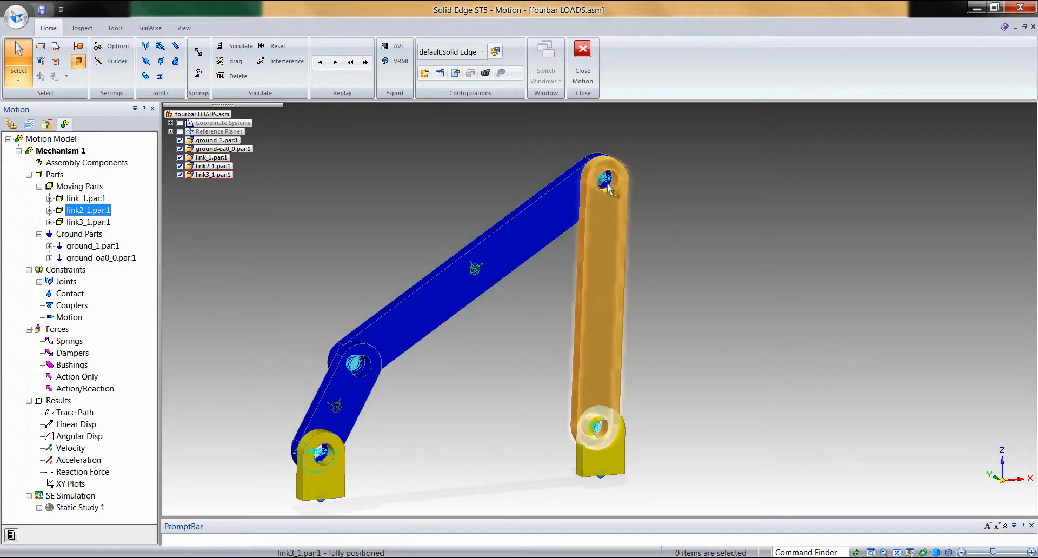
mouse_move(613, 182)
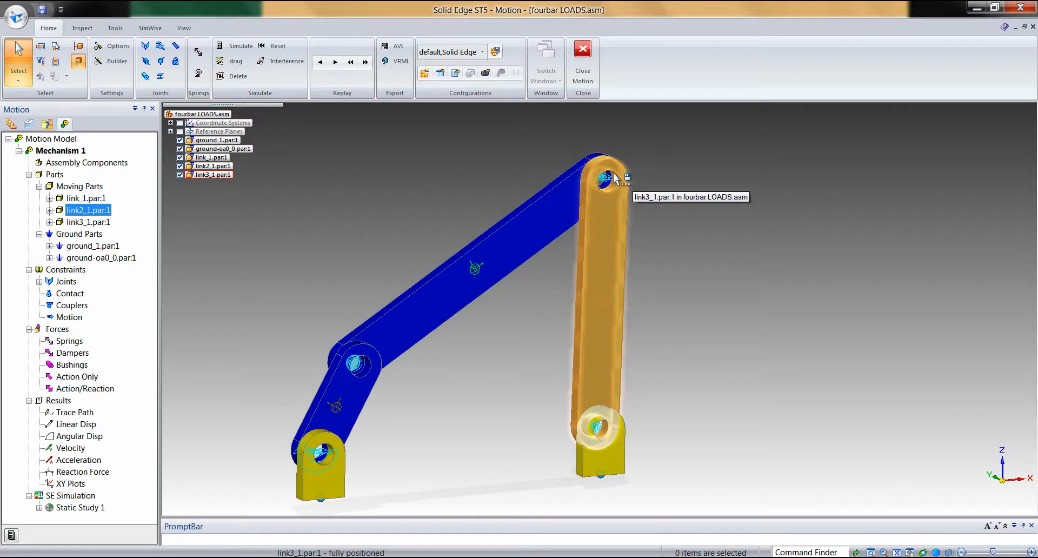
mouse_move(612, 179)
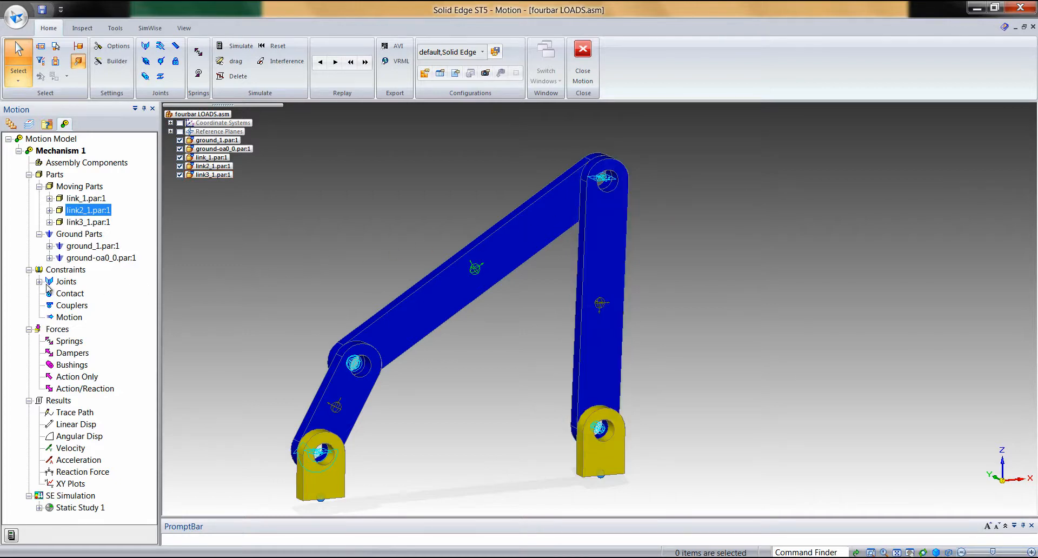
Step: In Spherical2 joint properties, set link2's hole face as the FEA load-bearing face
left_click(41, 281)
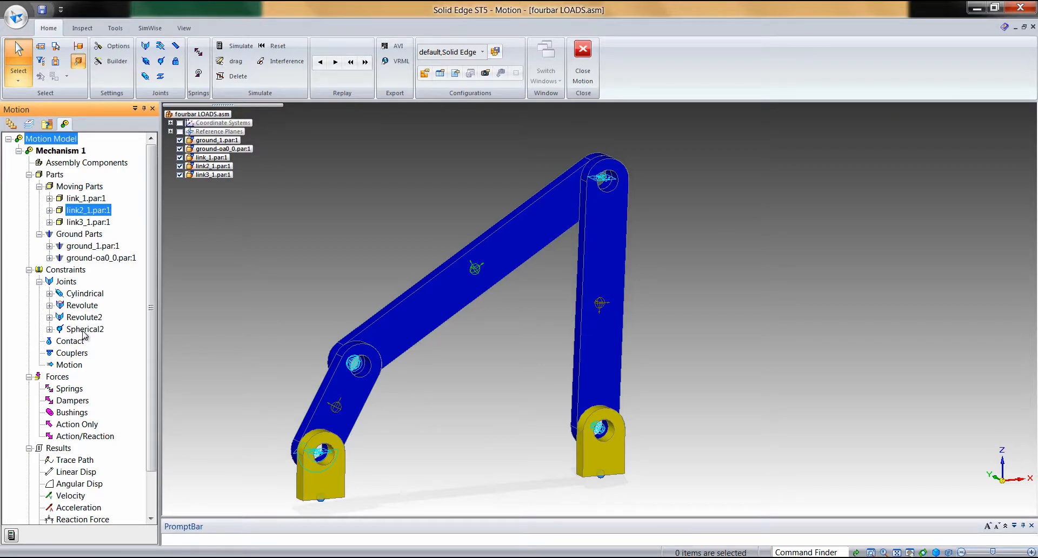
right_click(84, 328)
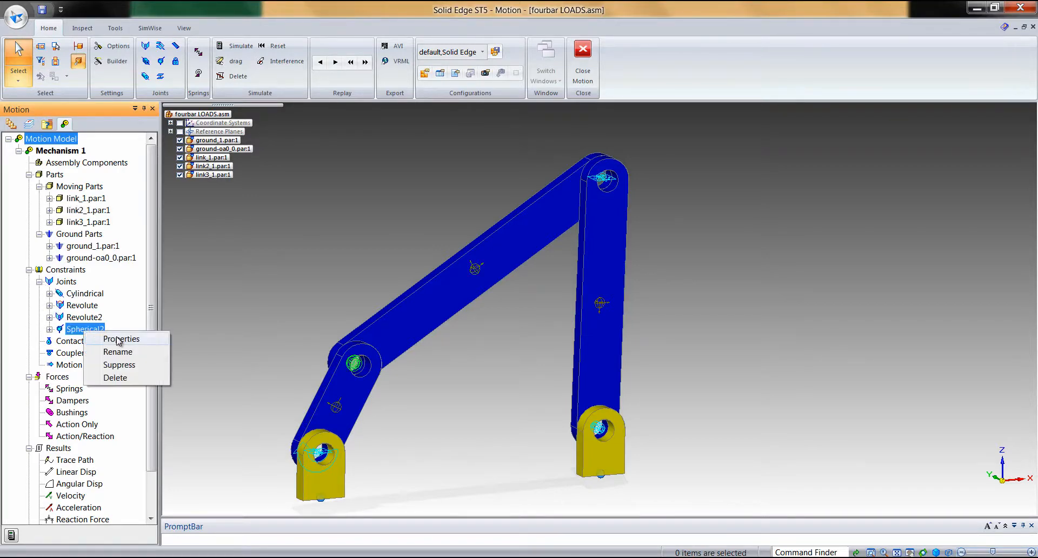
left_click(121, 338)
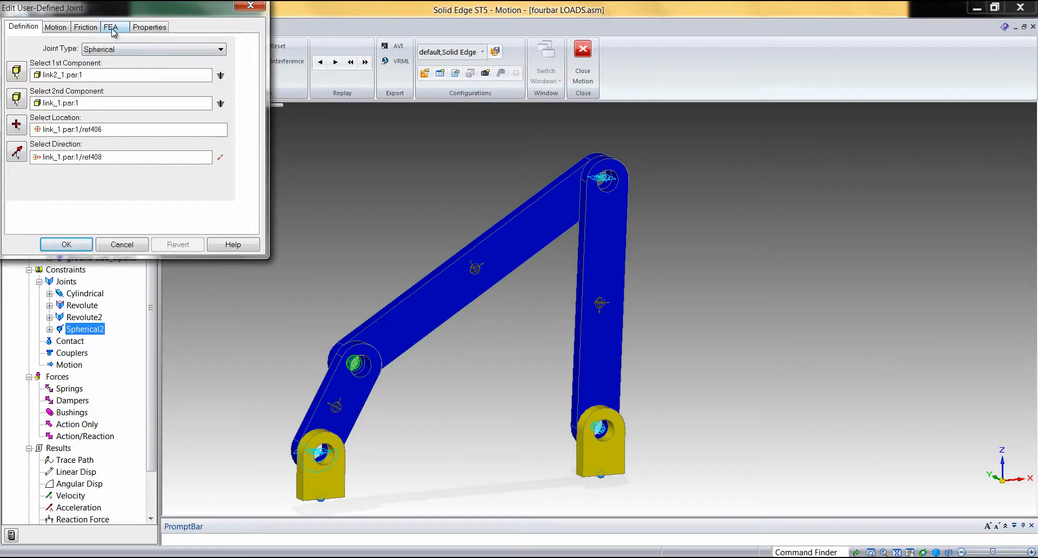
left_click(110, 27)
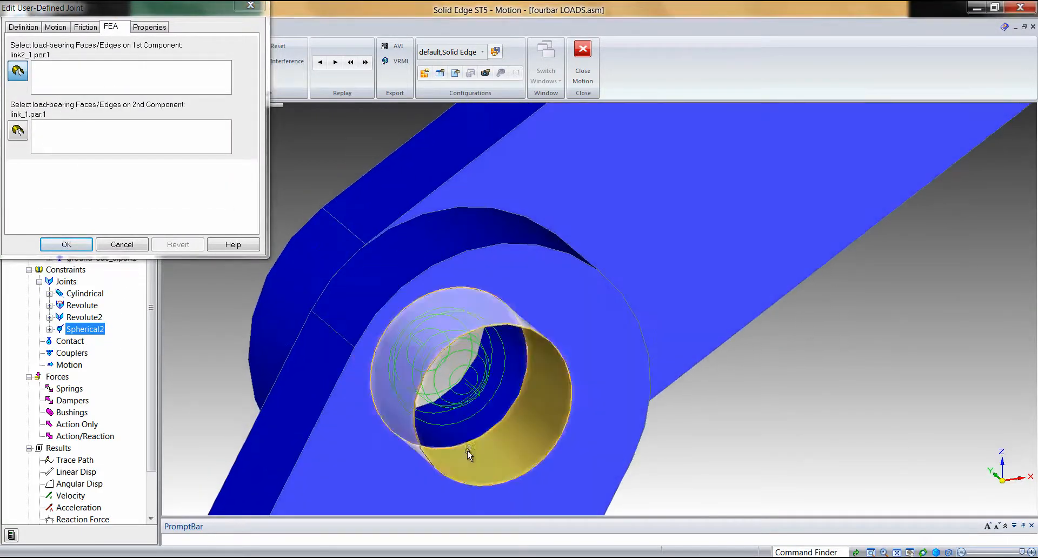
left_click(468, 455)
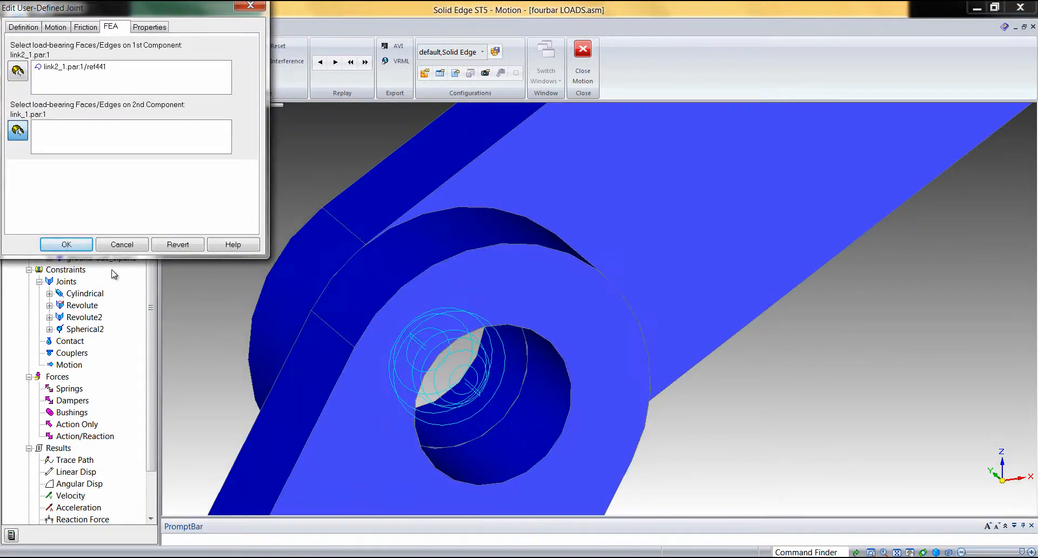
left_click(65, 245)
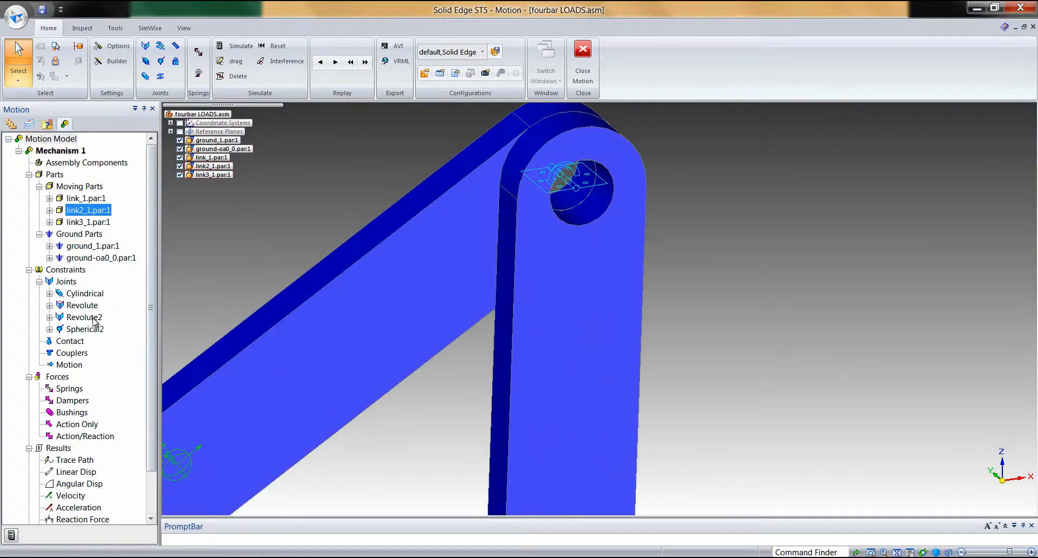
Step: Run the motion simulation and watch the four-bar linkage animate
double_click(85, 316)
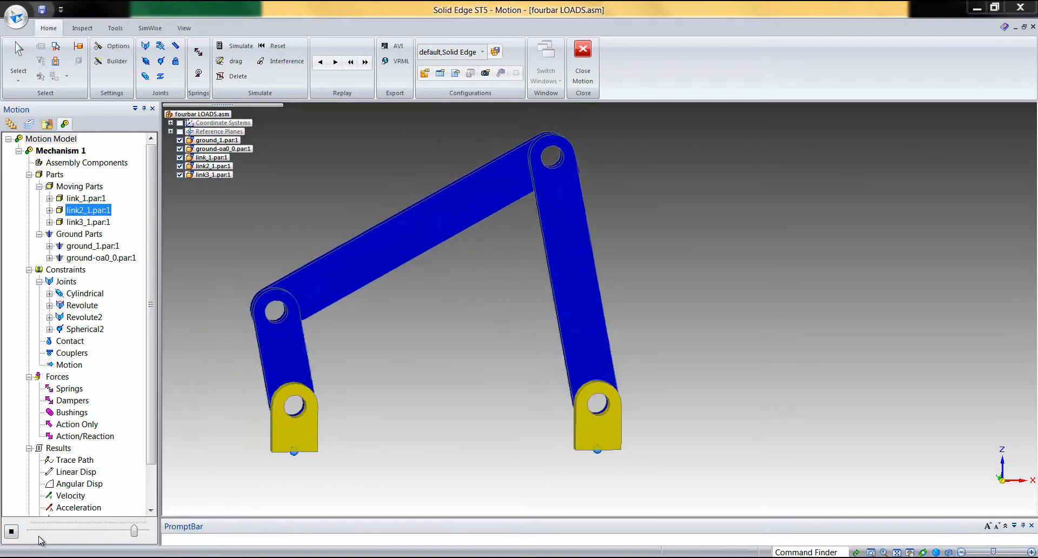
Step: Stop the linkage playback with the Stop button on the playback bar
left_click(334, 62)
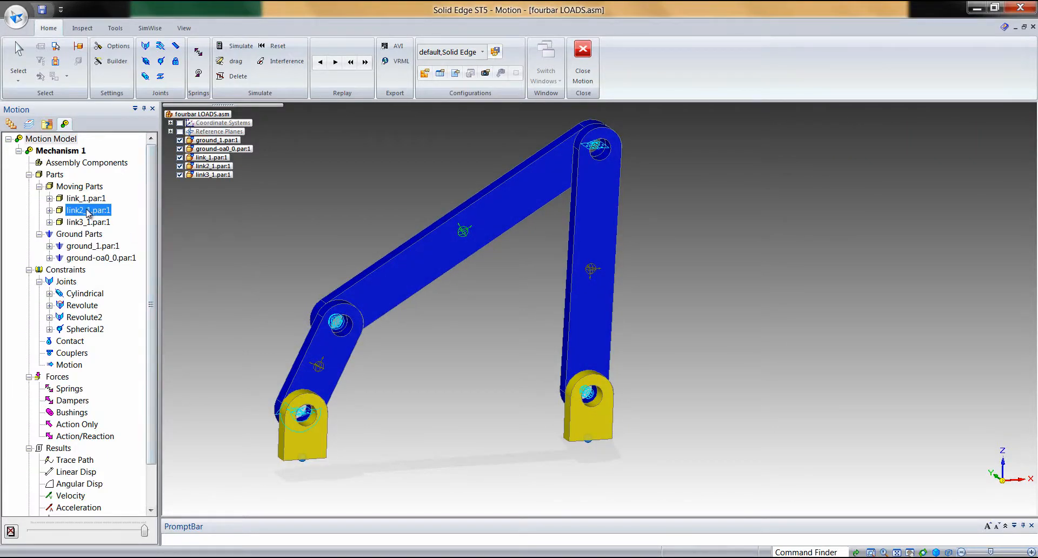
Step: Replay the linkage motion from link2's context menu to display reaction-force vectors
right_click(89, 210)
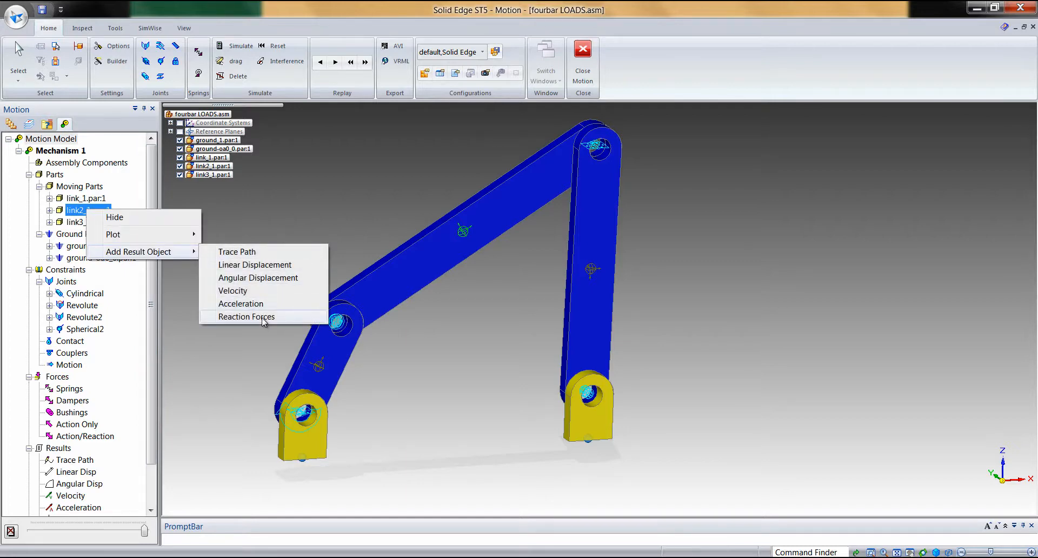
left_click(254, 263)
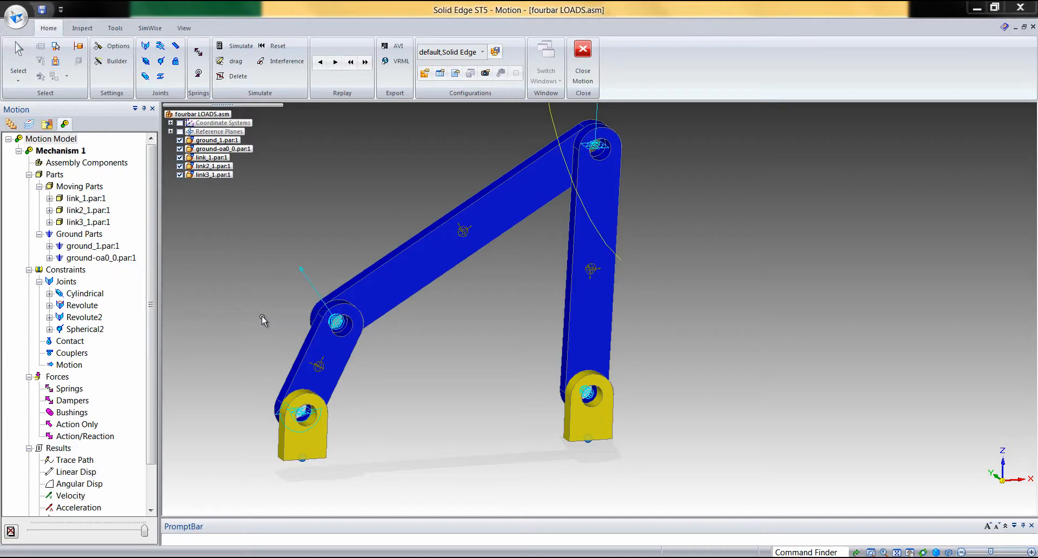
mouse_move(339, 236)
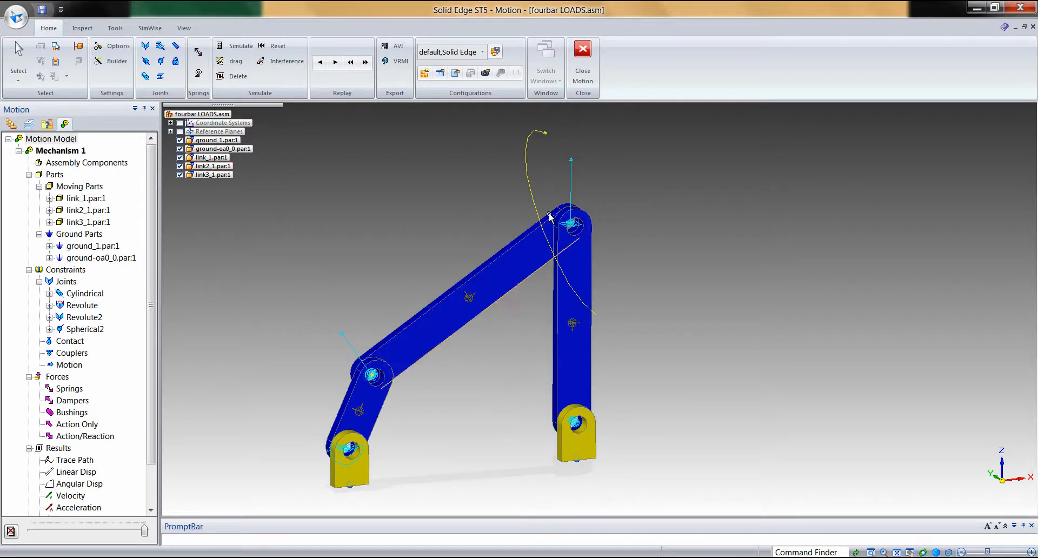
mouse_move(572, 174)
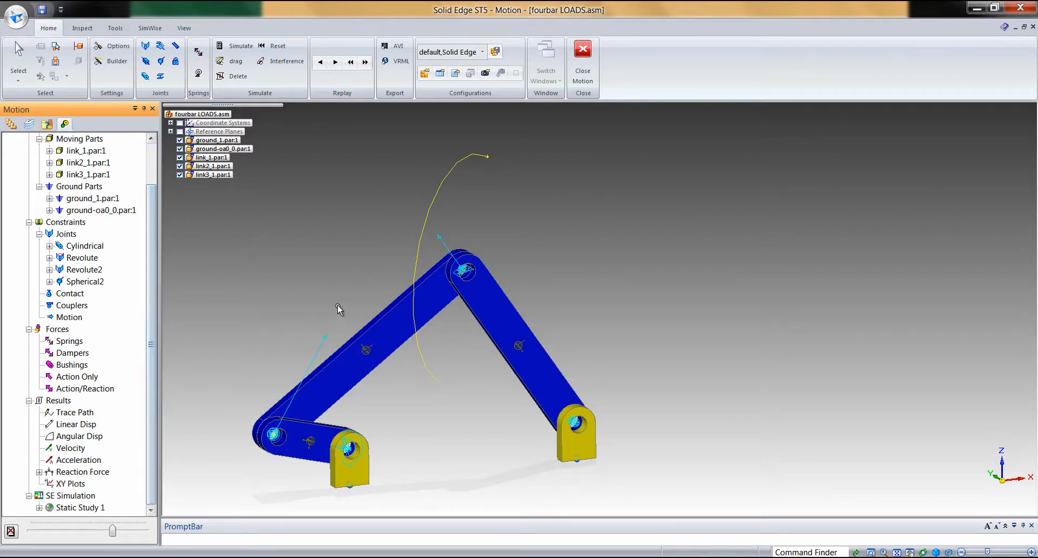
mouse_move(283, 335)
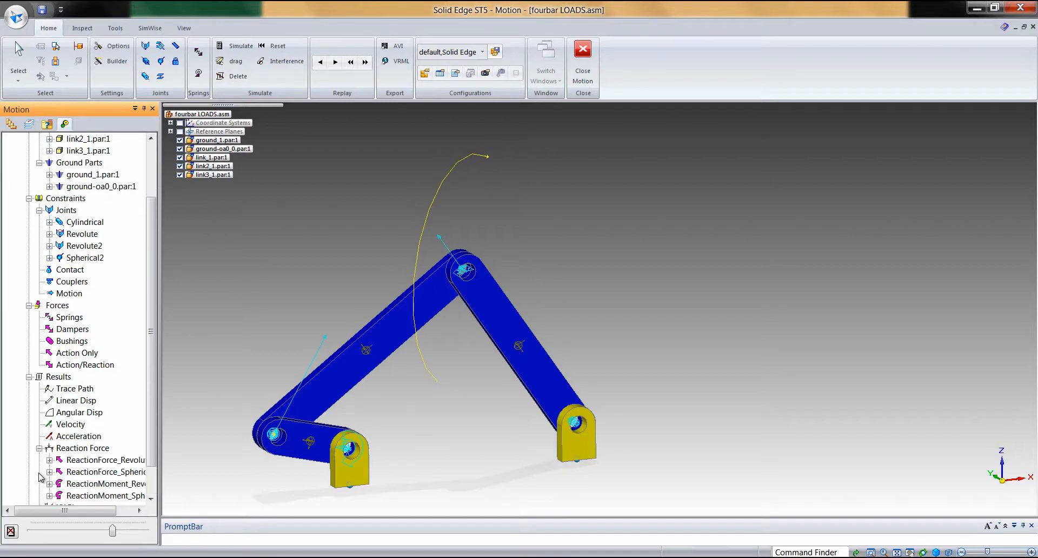
Step: Create XY plots of force Magnitude for the Spherical2 and Revolute2 reactions
left_click(103, 460)
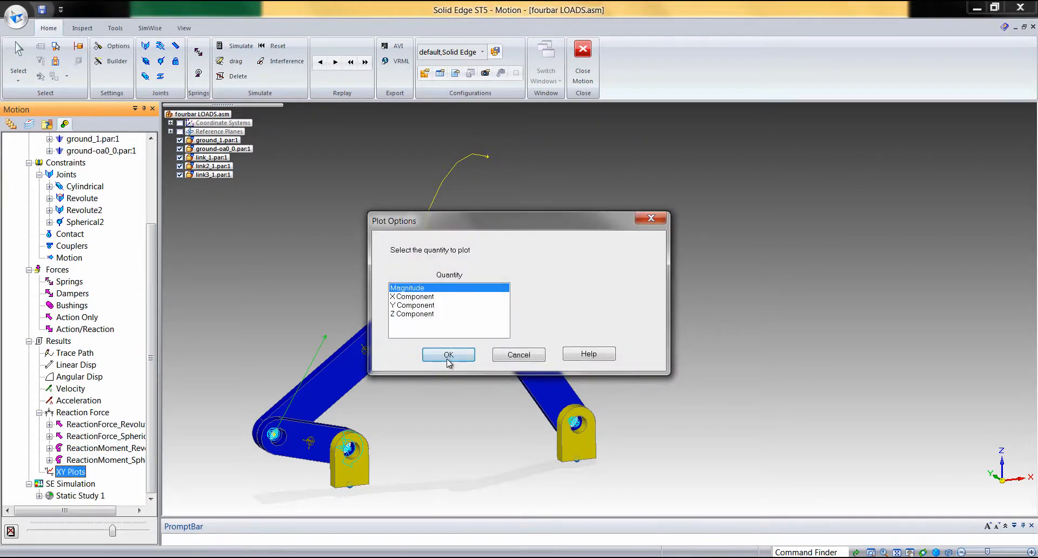
left_click(448, 354)
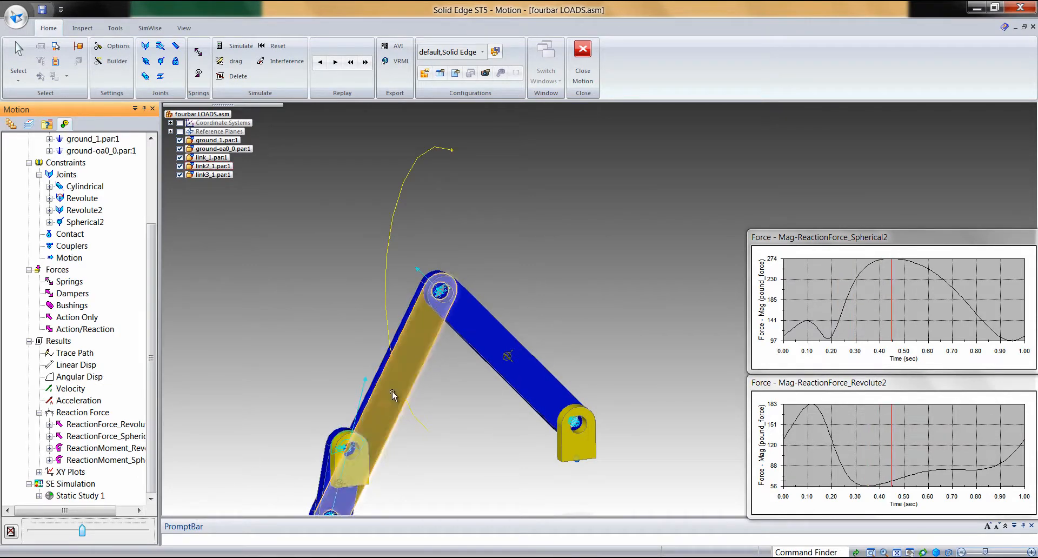
mouse_move(389, 396)
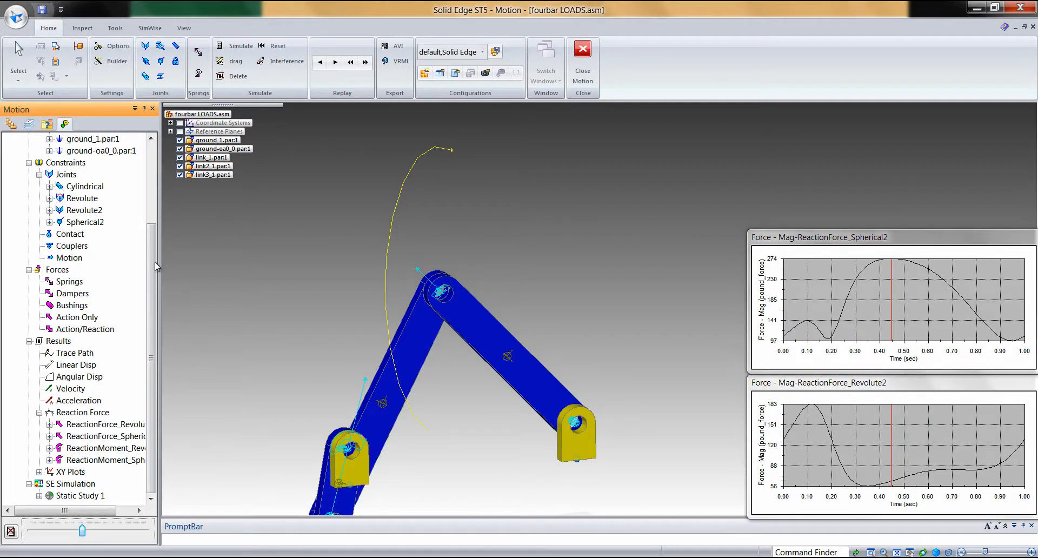
scroll("up", 3)
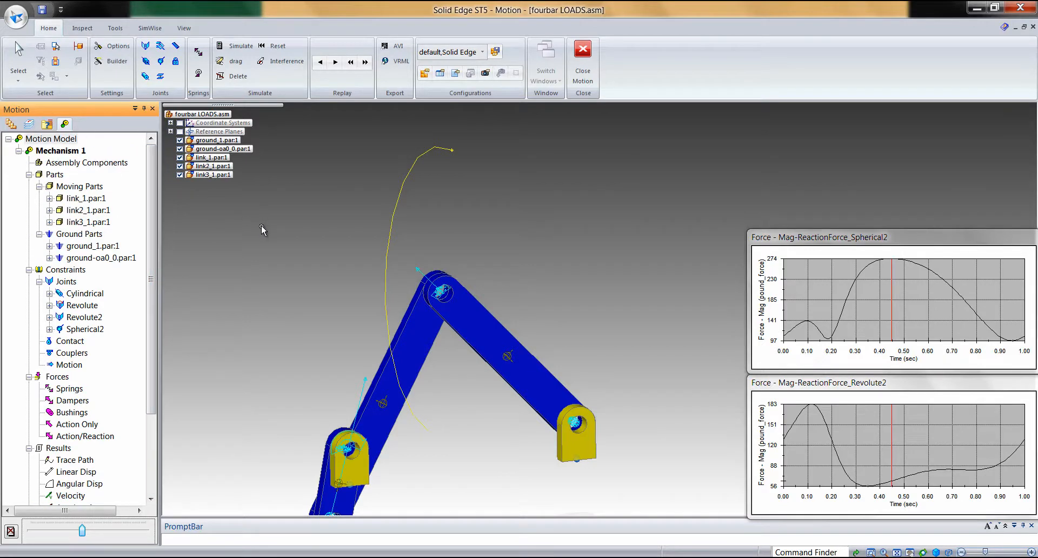
mouse_move(248, 349)
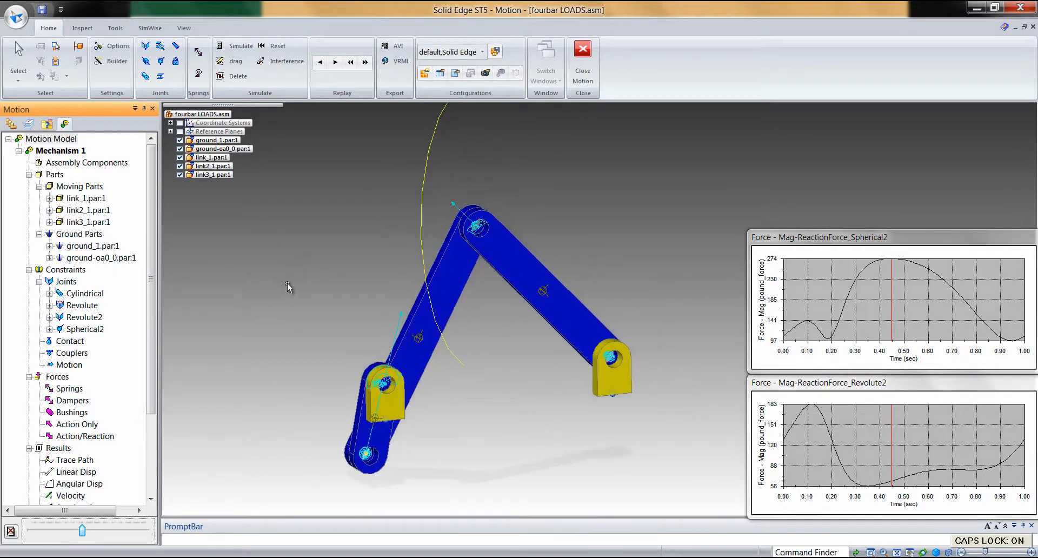
mouse_move(159, 227)
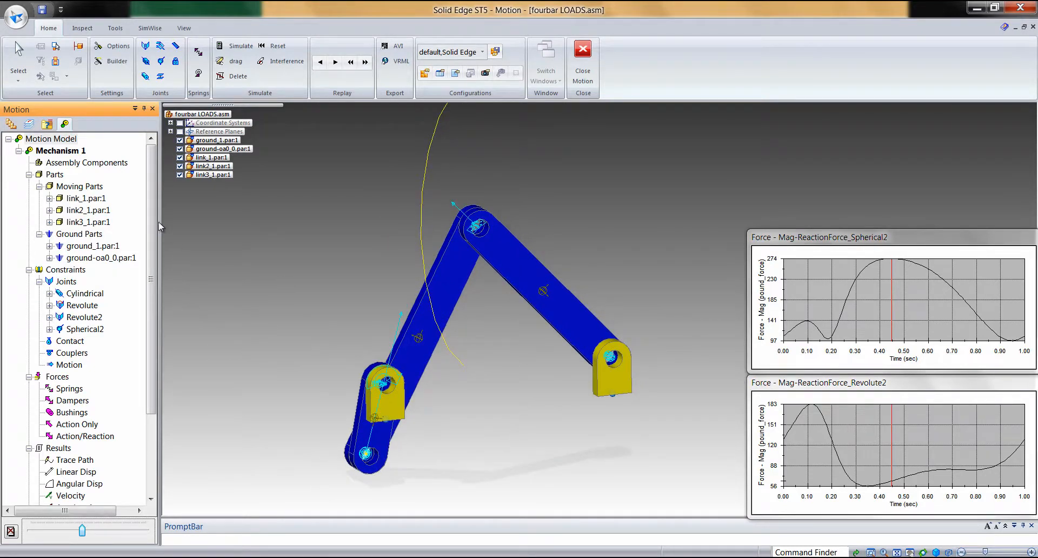
scroll("down", 3)
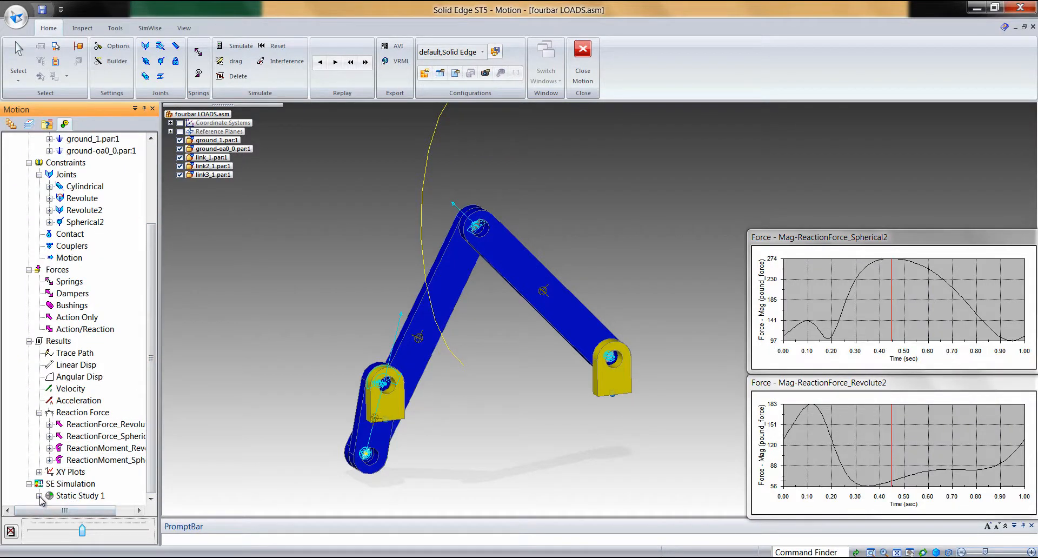
Step: Expand Static Study 1 and use Add Loads on link2_1.par:1 to show red arrows
left_click(39, 496)
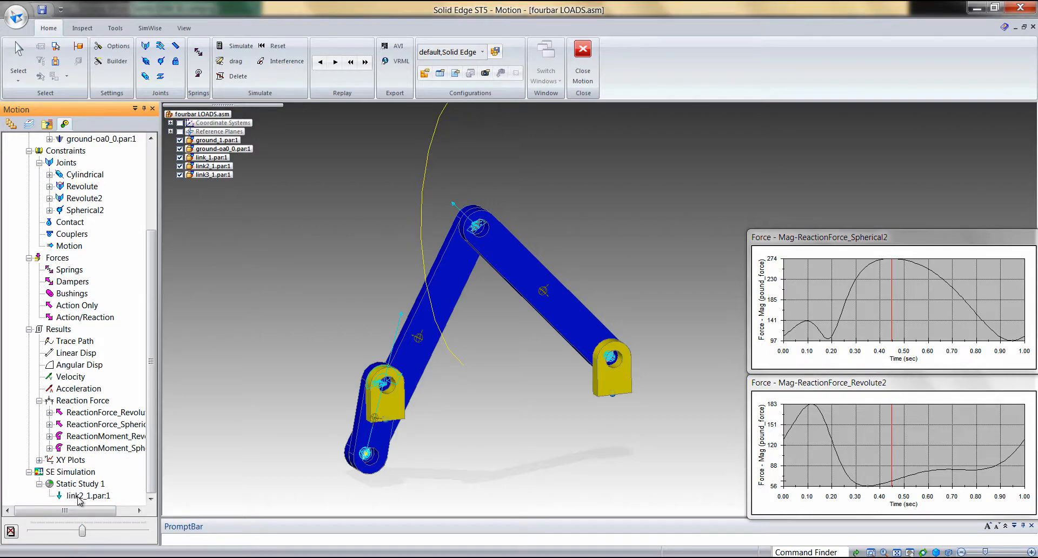
left_click(89, 495)
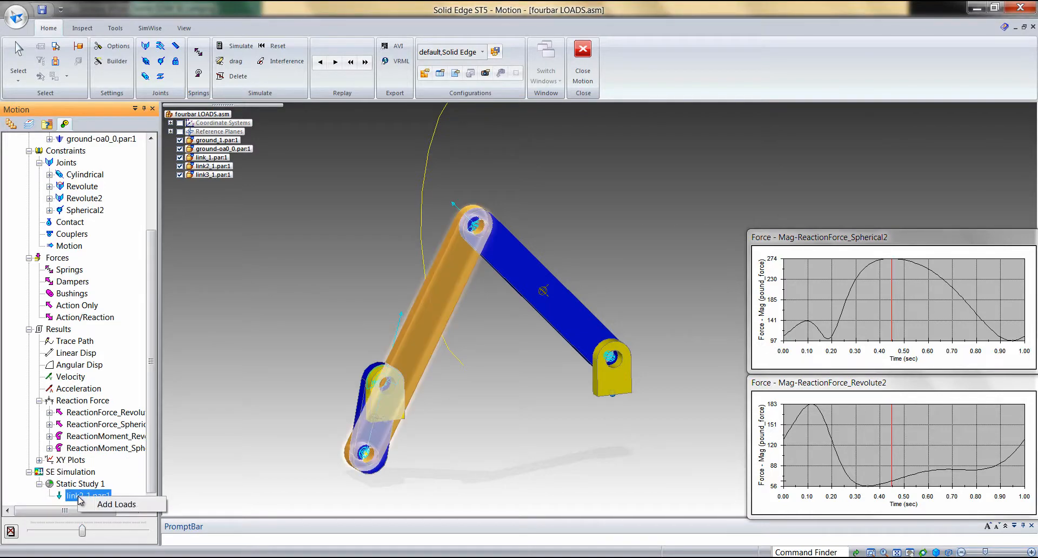
left_click(88, 495)
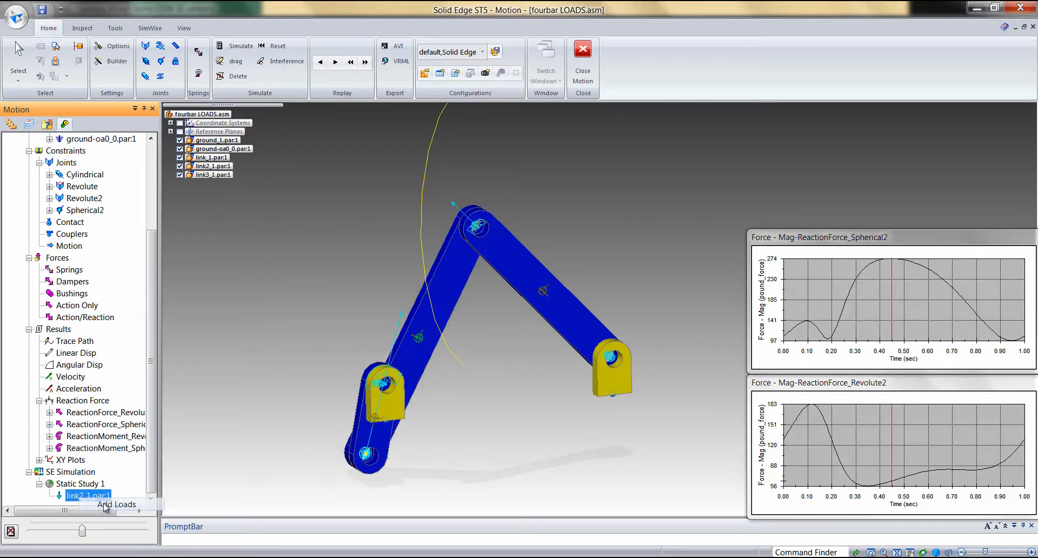
left_click(88, 495)
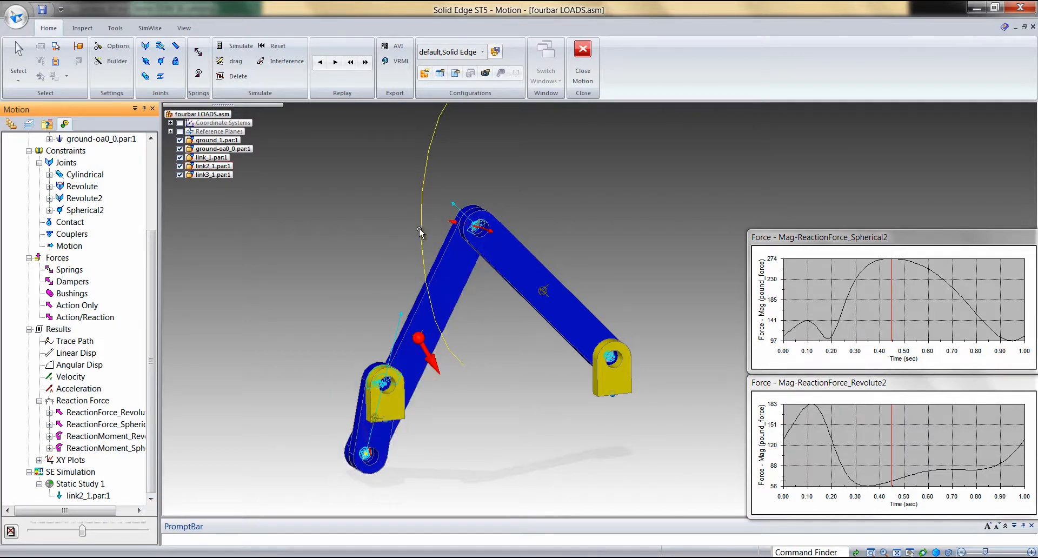
mouse_move(269, 284)
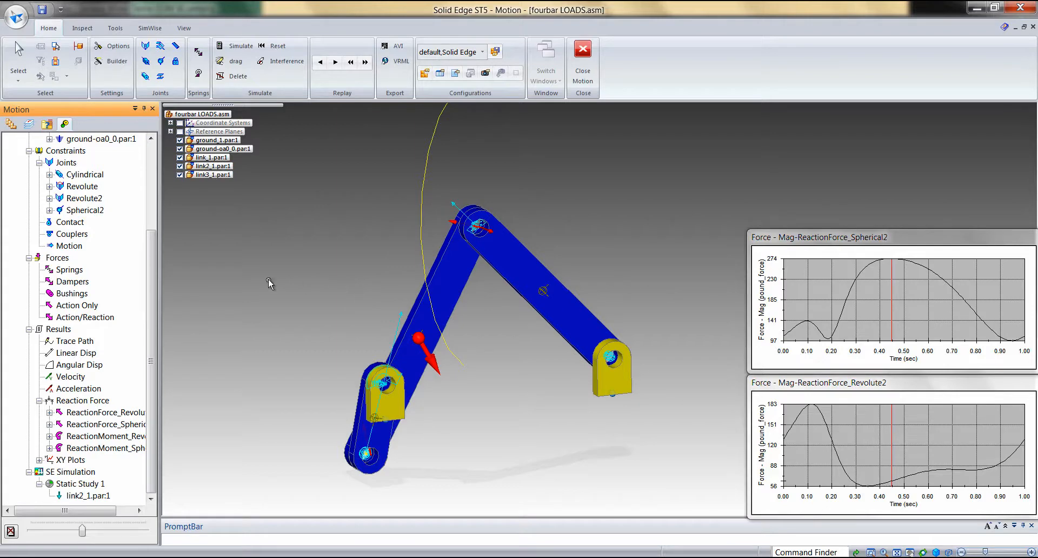
mouse_move(315, 277)
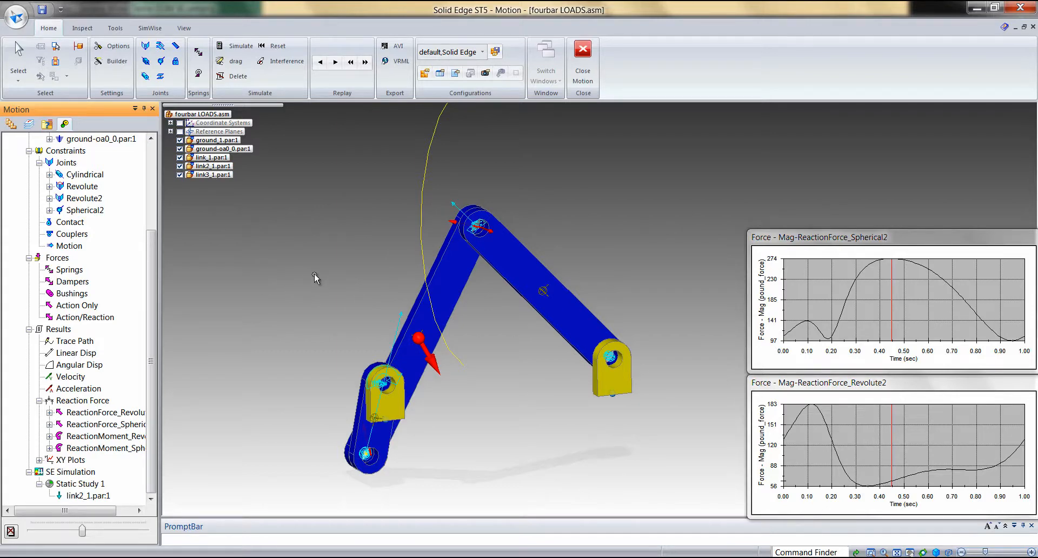
mouse_move(351, 278)
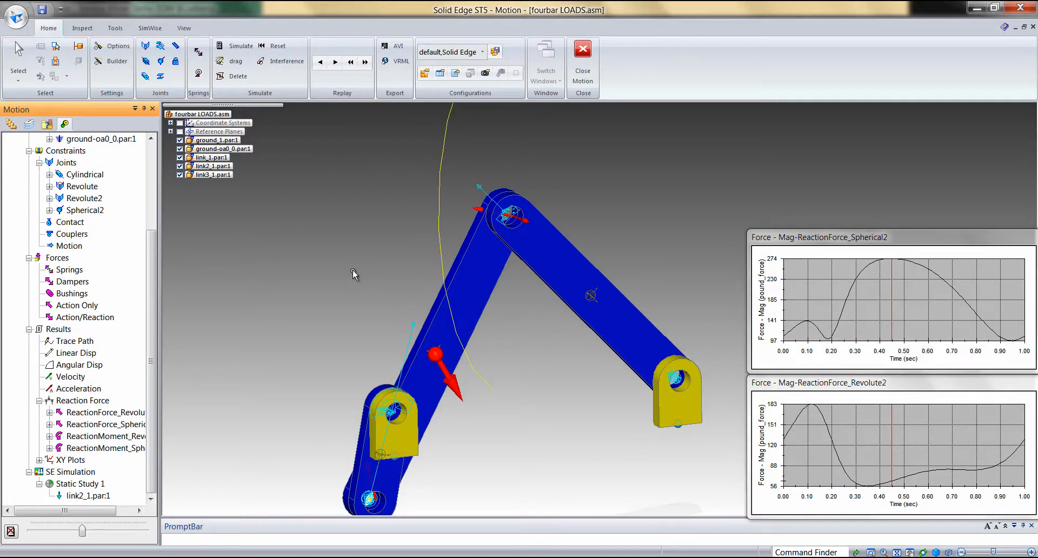
mouse_move(386, 278)
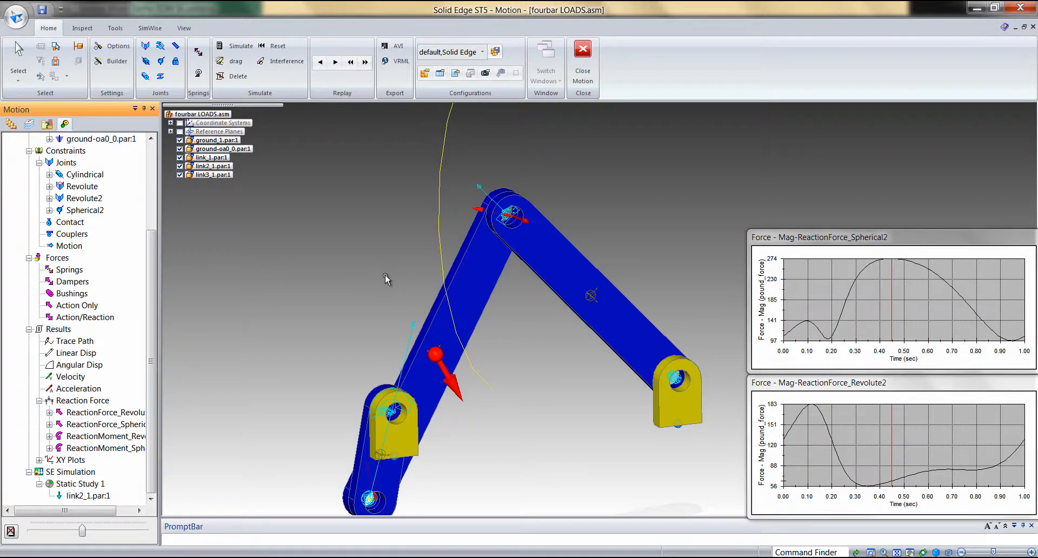